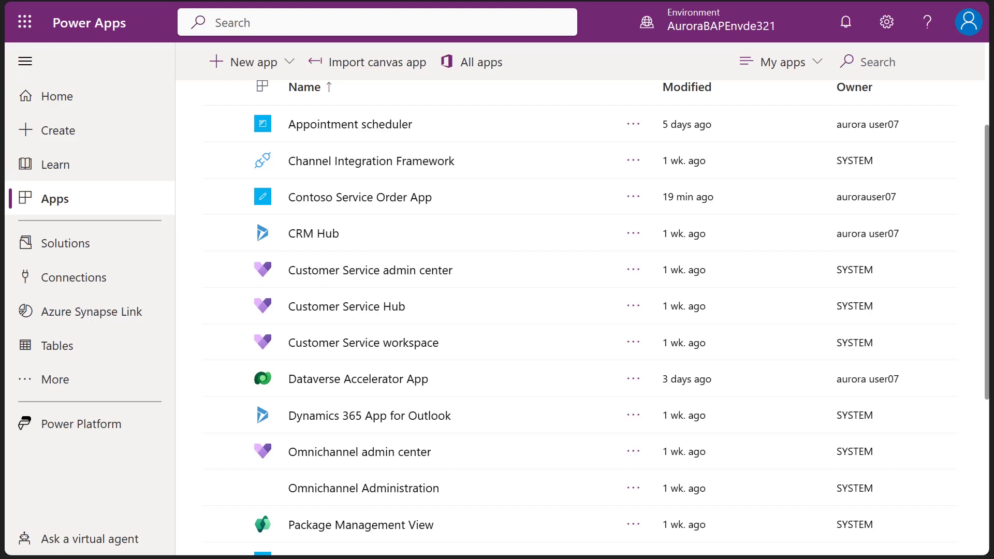
mouse_move(539, 94)
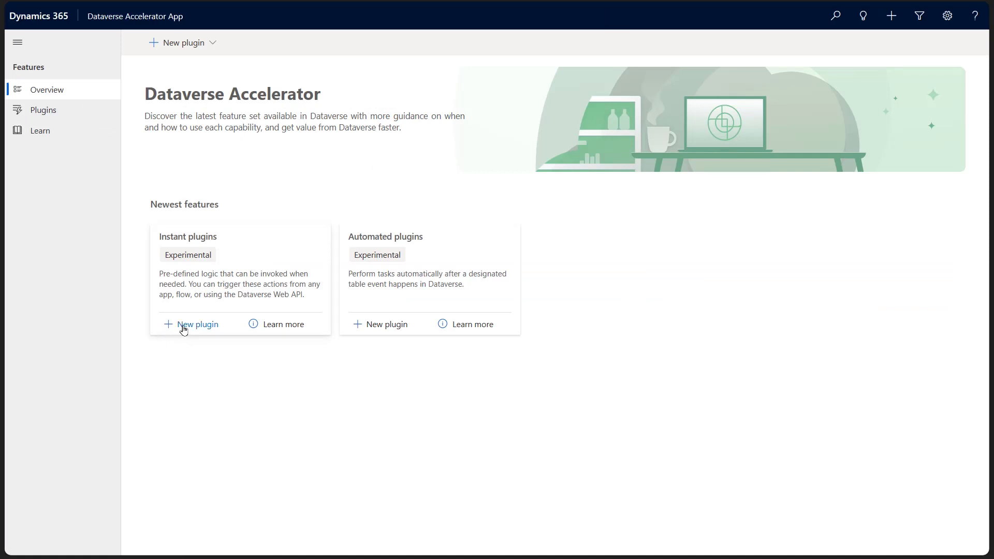
Create a new instant plugin named Assignatech and launch the external-service plugins wizard.
left_click(196, 324)
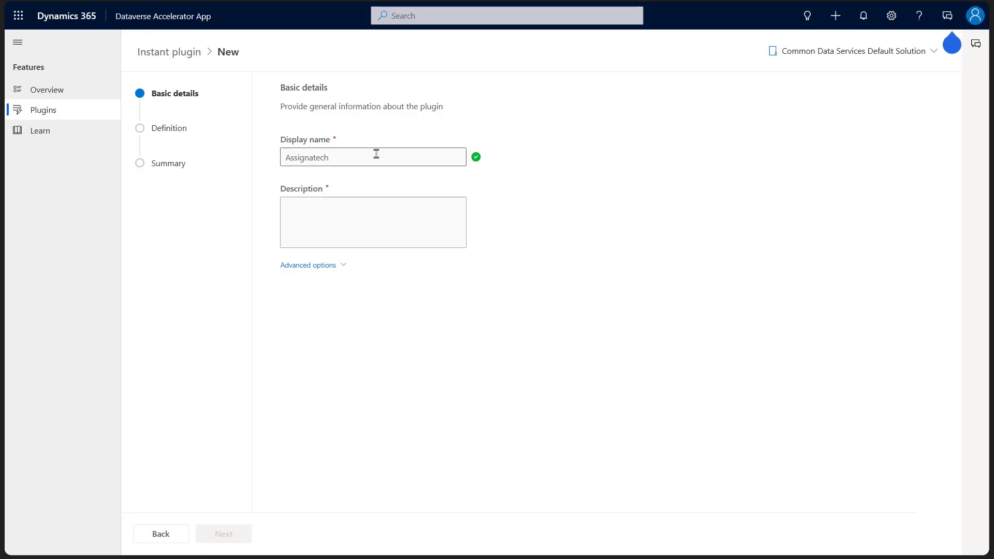
left_click(308, 265)
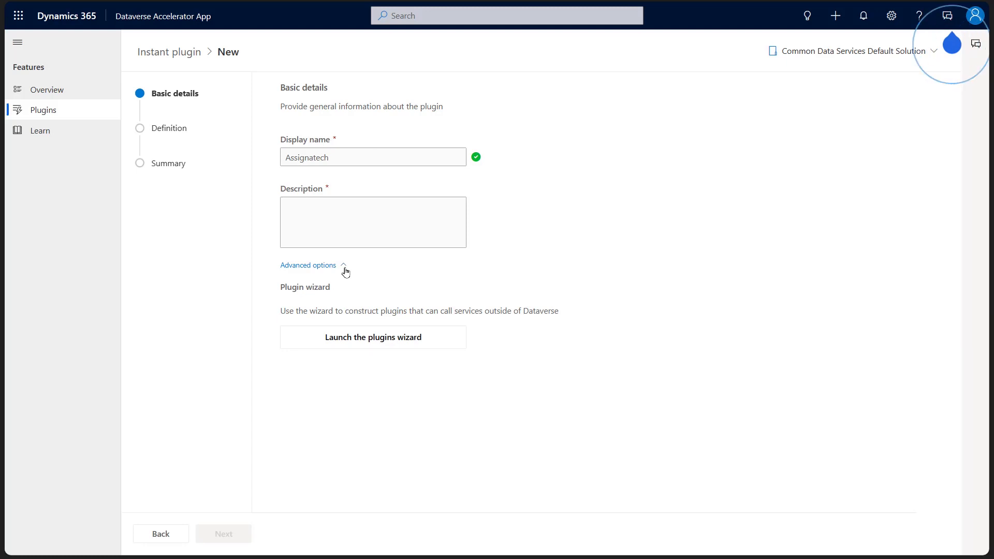
left_click(373, 337)
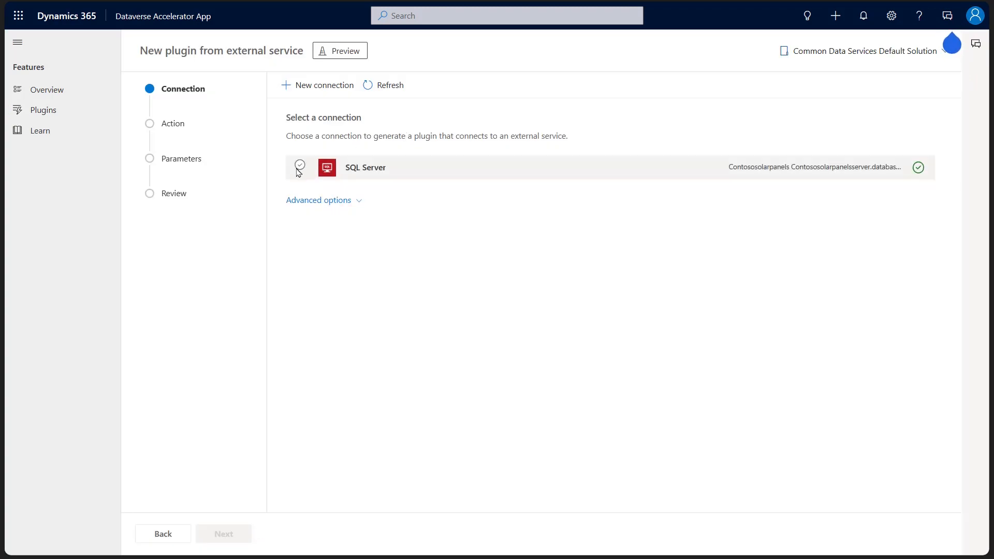
Pick the SQL Server connection and the Execute stored procedure (V2) action.
left_click(300, 167)
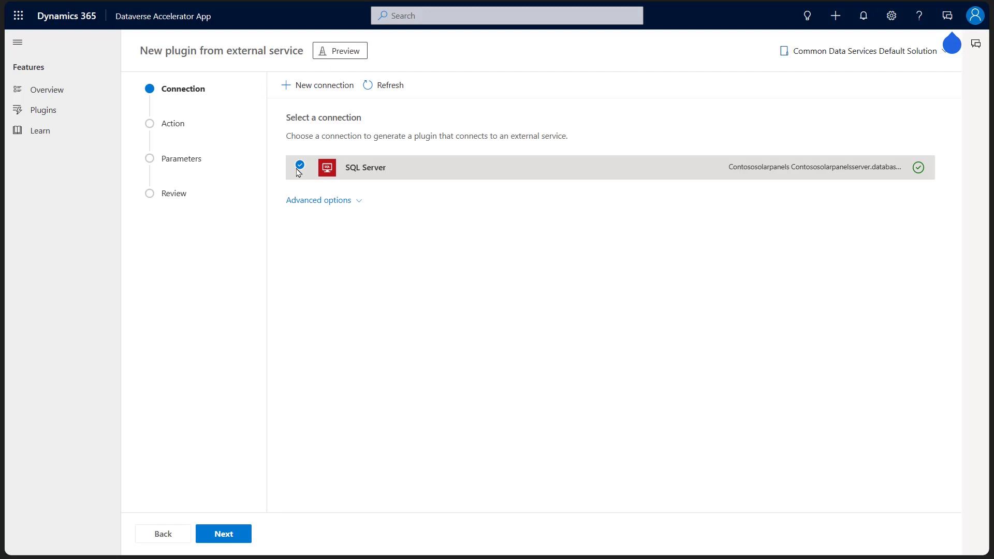
left_click(224, 534)
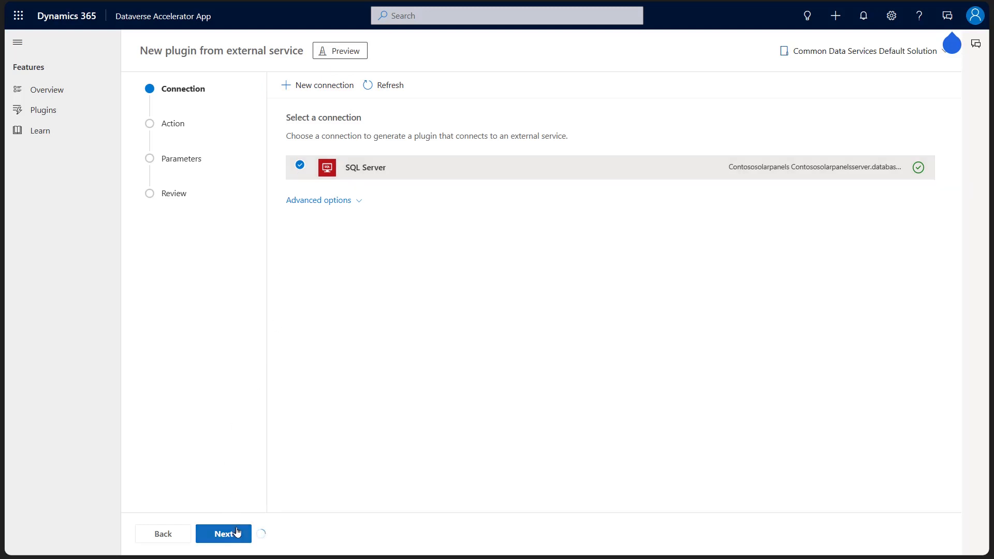
left_click(223, 533)
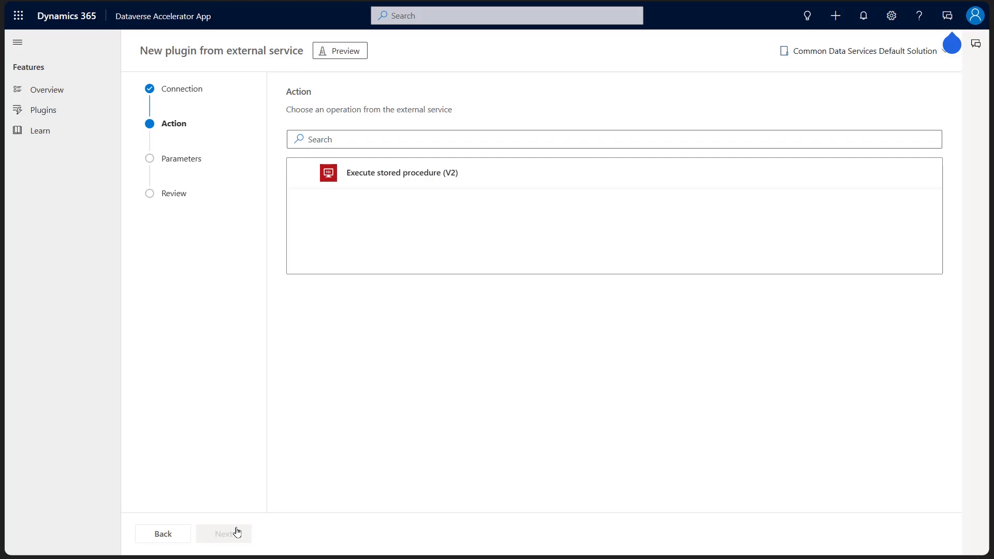
left_click(403, 173)
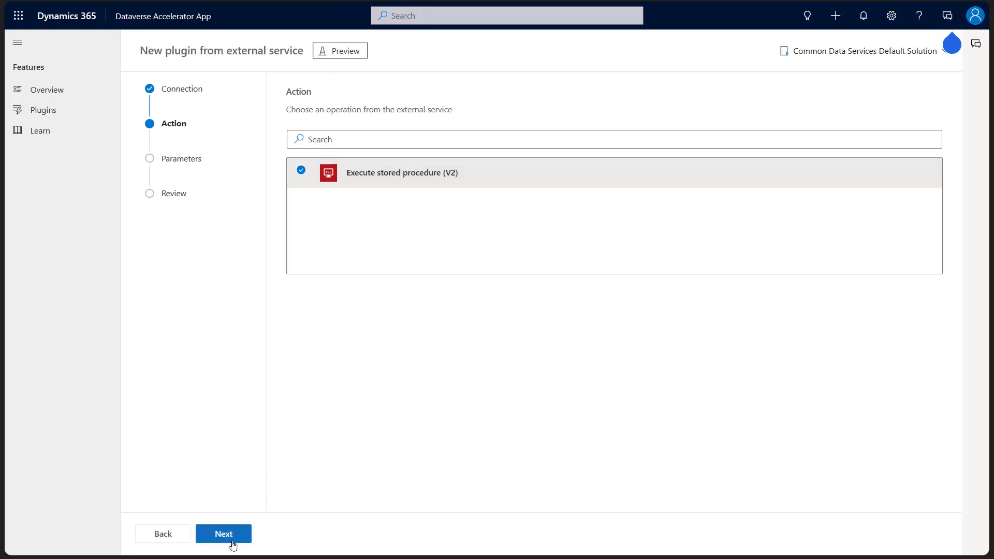
Select [dbo].[sp_FindBestTech] as the procedure name.
left_click(223, 534)
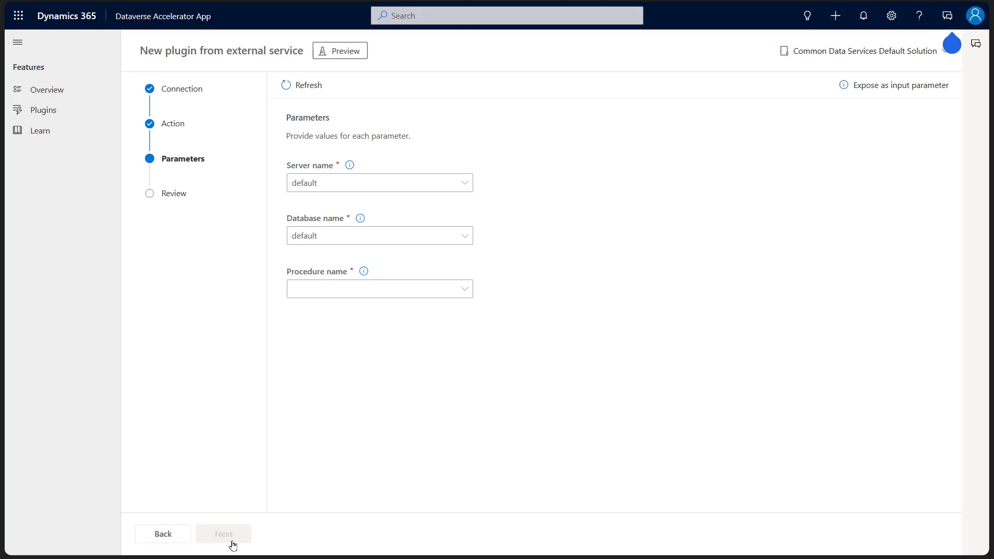
mouse_move(471, 280)
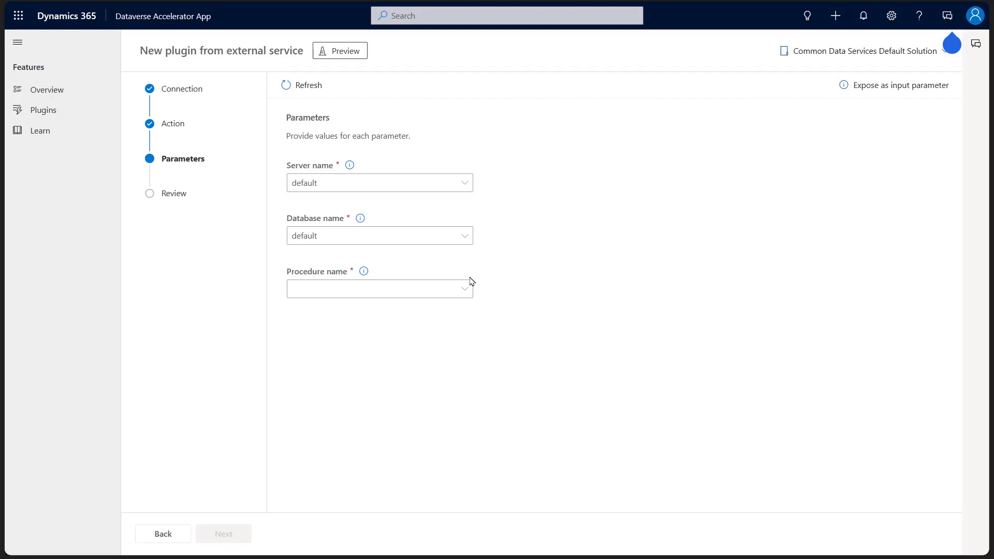
left_click(379, 289)
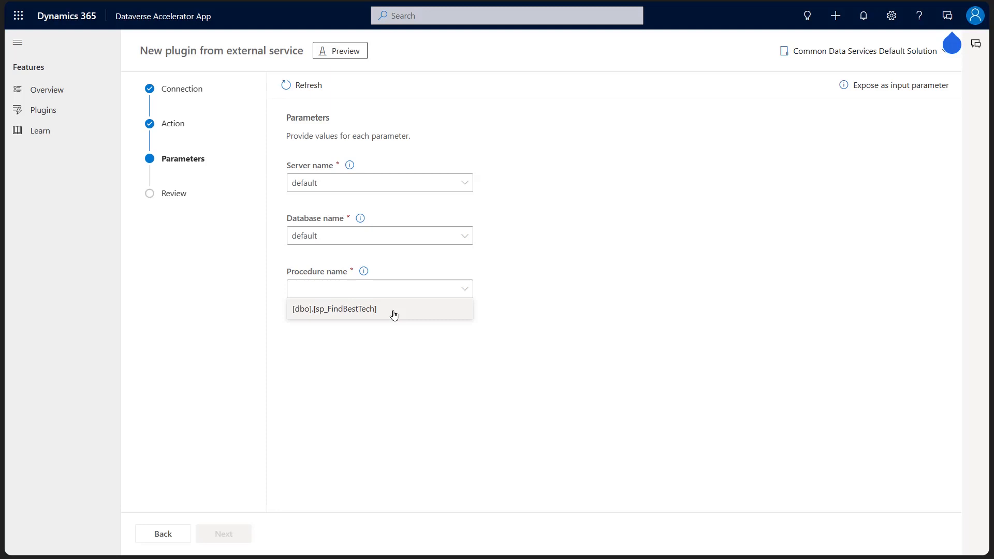
left_click(334, 309)
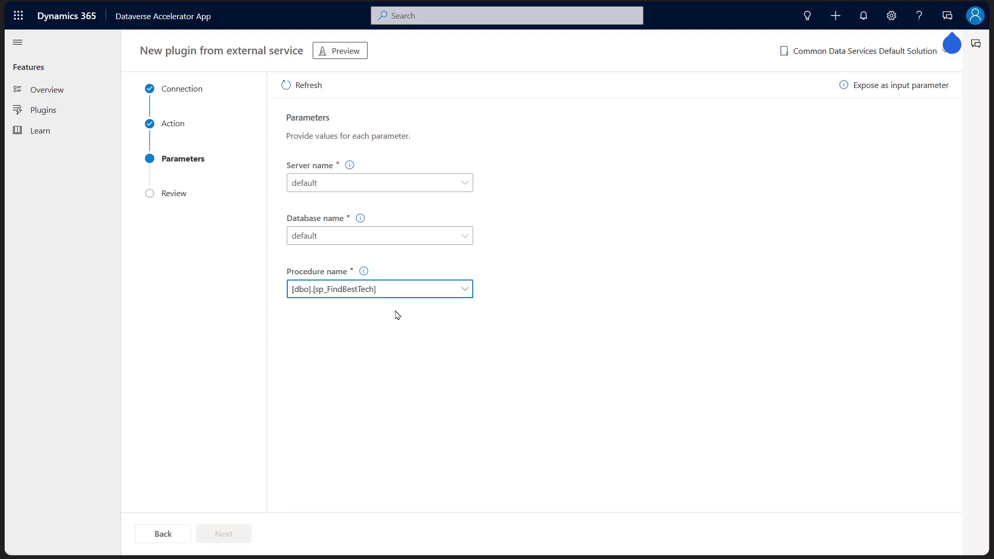
left_click(379, 289)
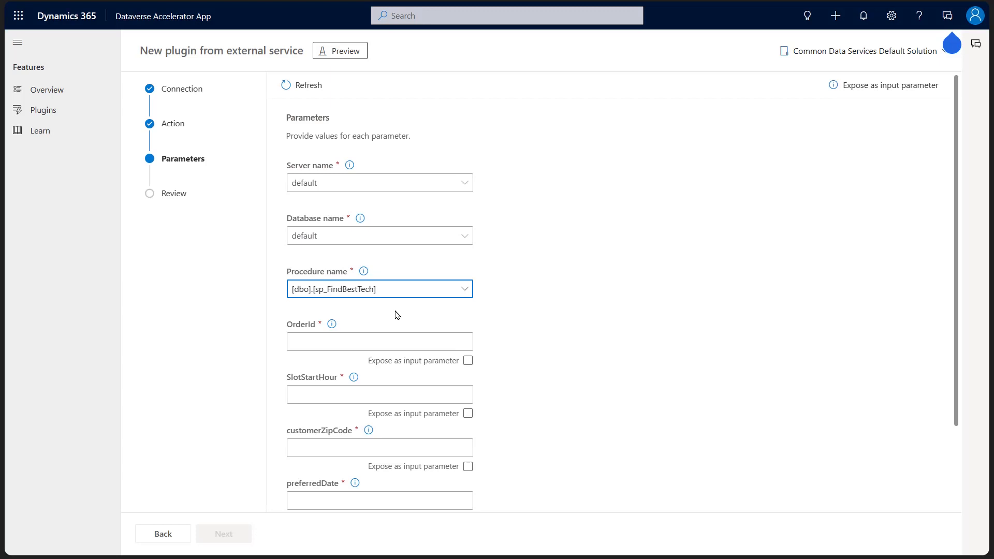
Expose the procedure parameters, including workType, as plugin input parameters.
scroll("down", 3)
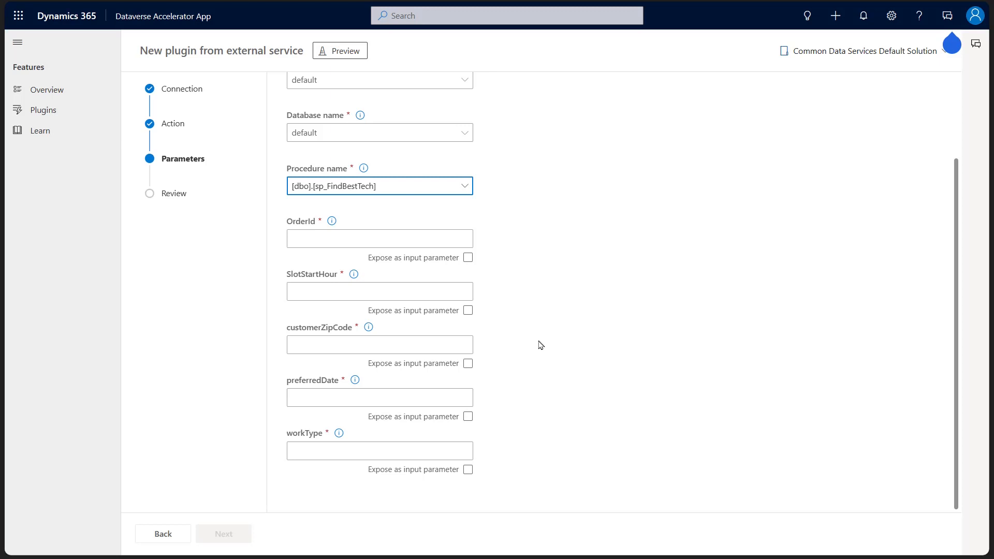
left_click(468, 258)
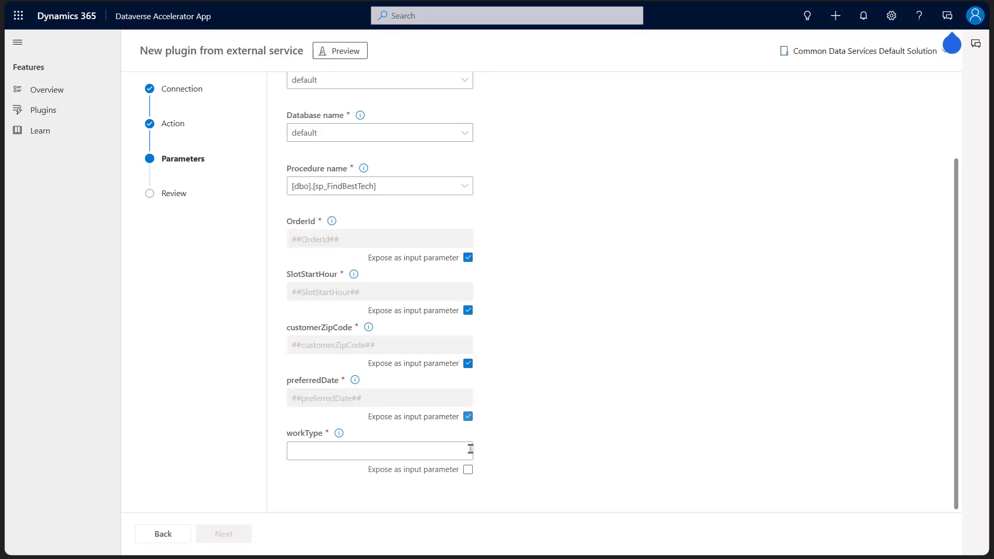
left_click(468, 470)
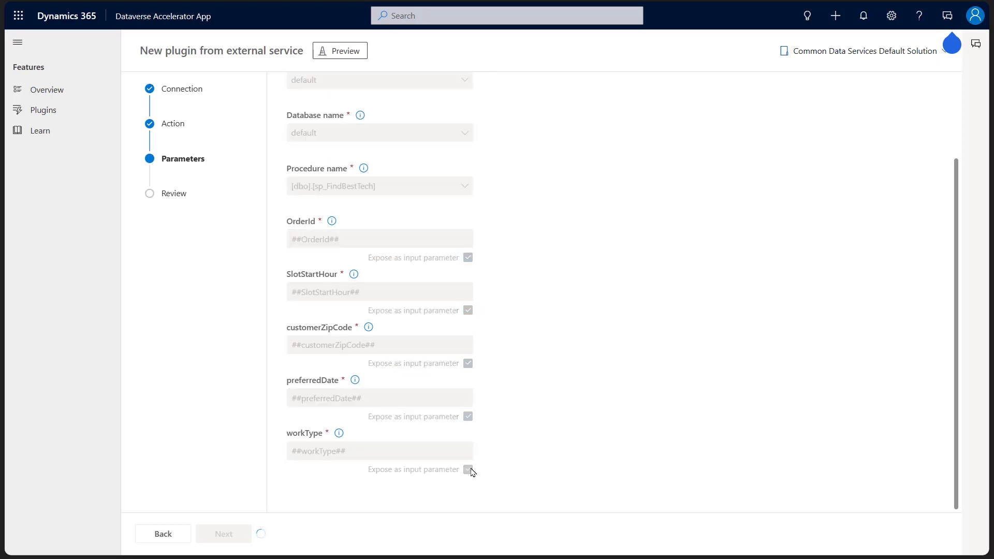
left_click(468, 470)
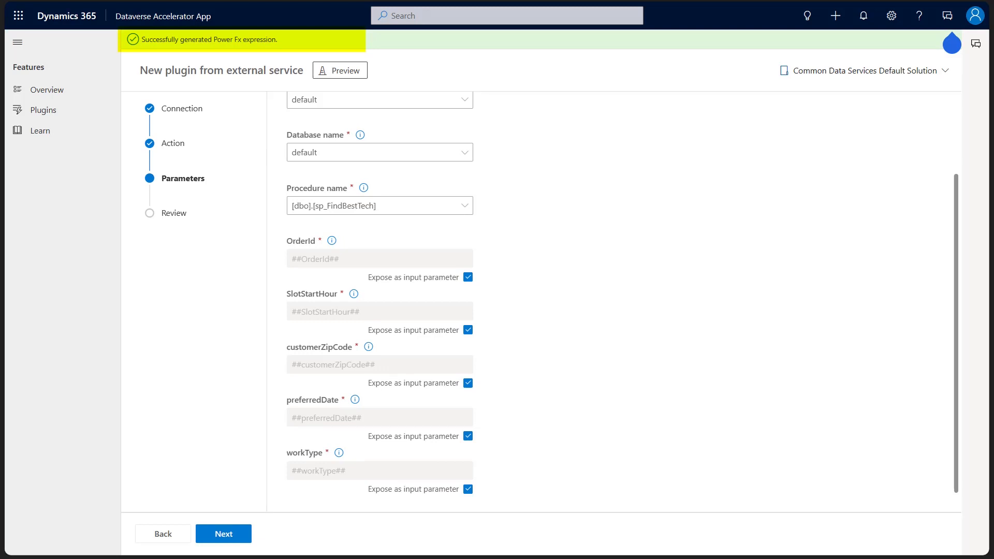
mouse_move(502, 438)
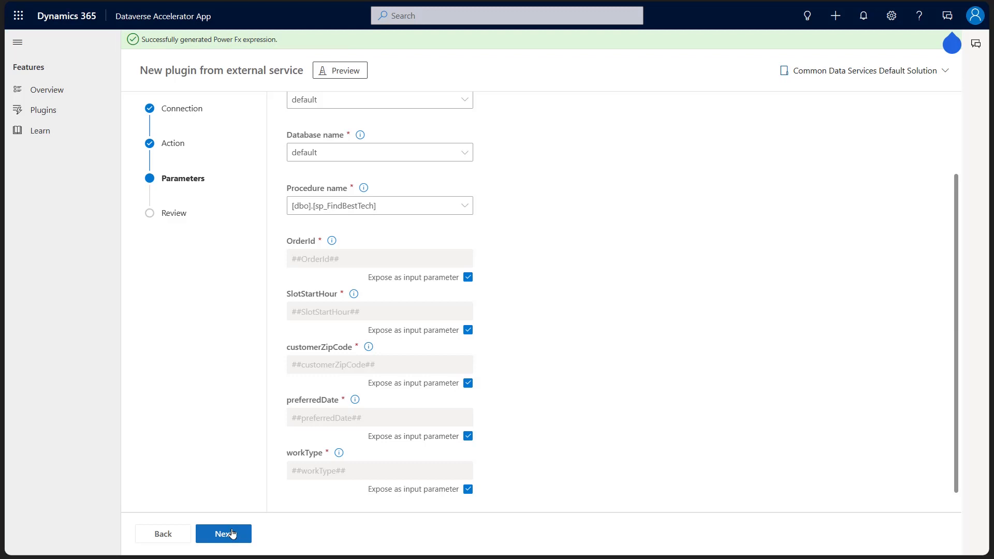
Review the wizard details and create the virtual plugin for Assignatech.
left_click(223, 534)
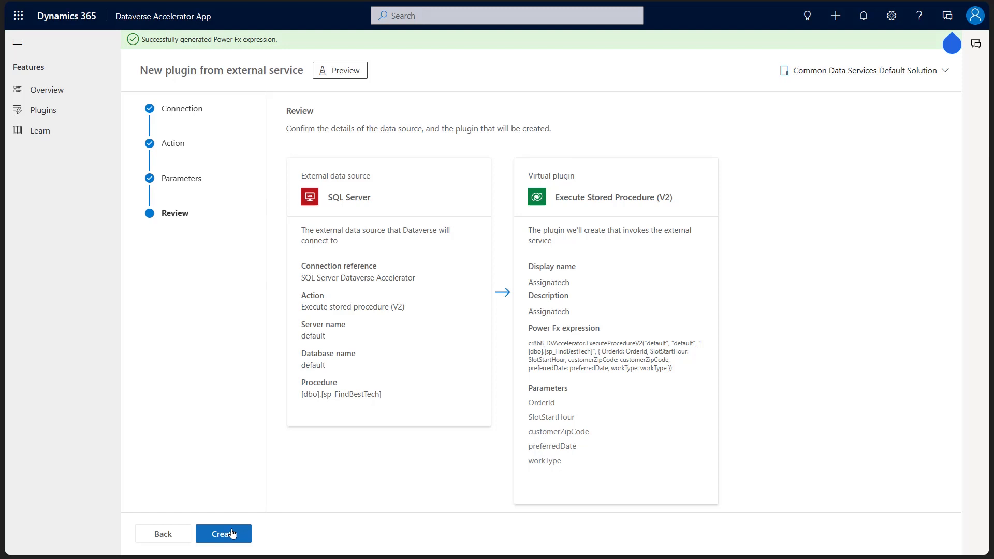
left_click(223, 533)
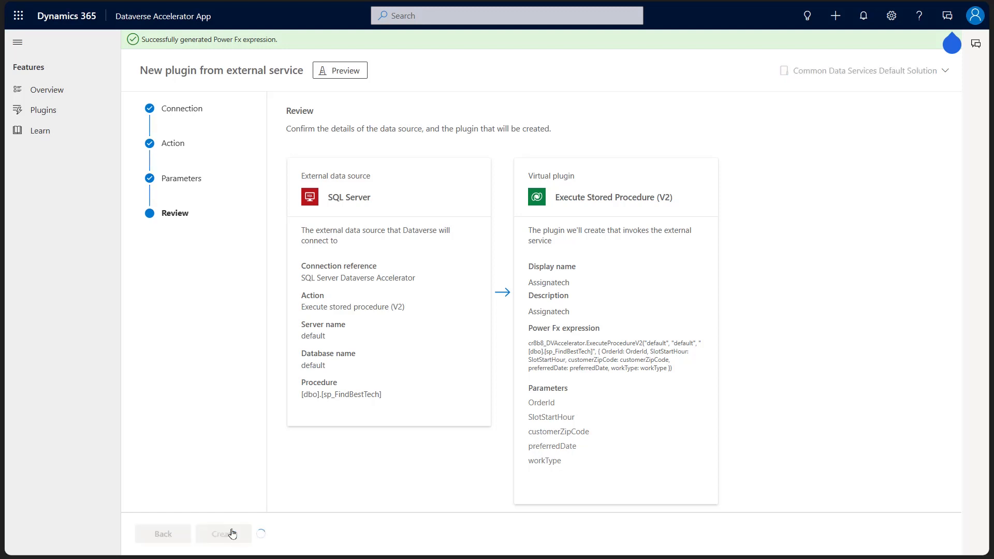
left_click(223, 534)
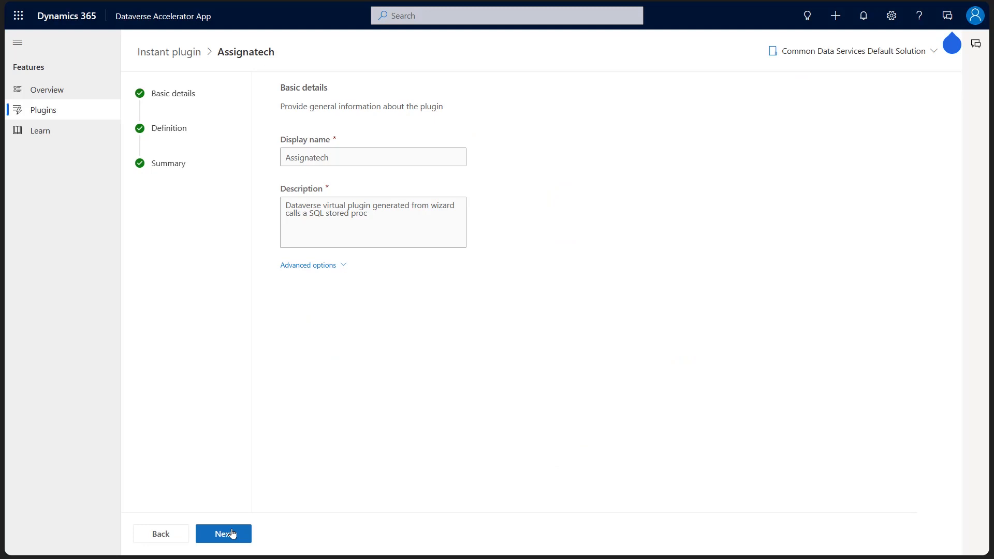
Check the five string inputs and stored-procedure formula, then reach the Review summary.
left_click(223, 534)
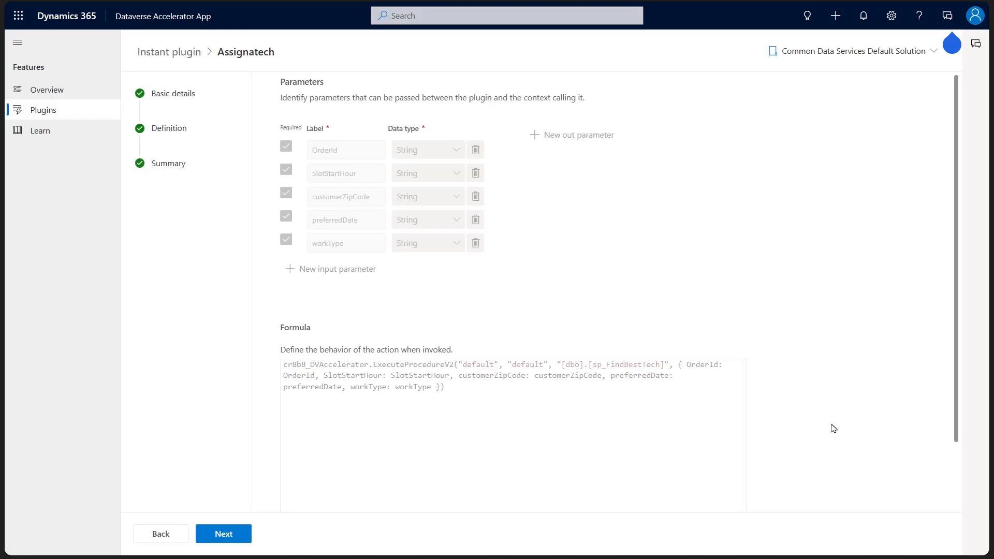
scroll("down", 3)
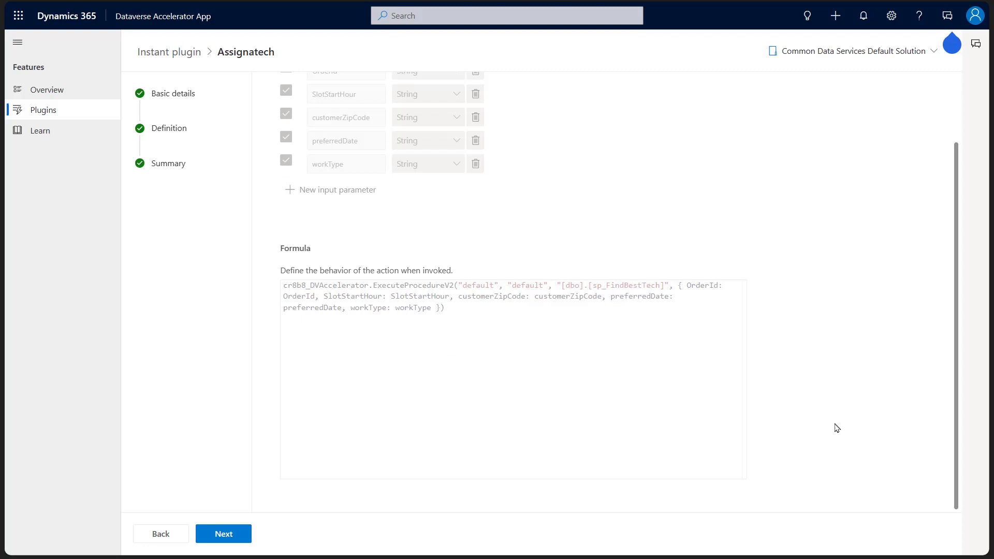
scroll("up", 3)
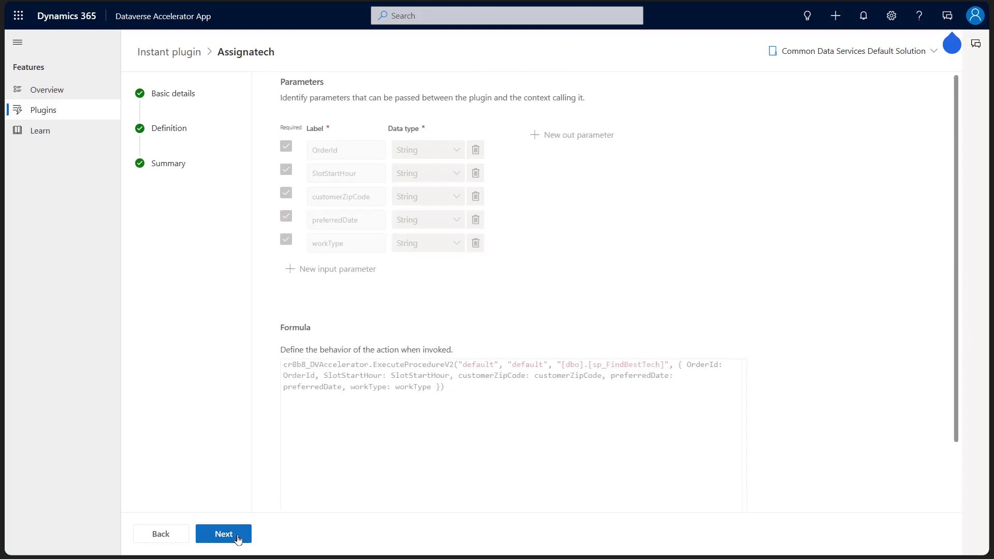
left_click(223, 533)
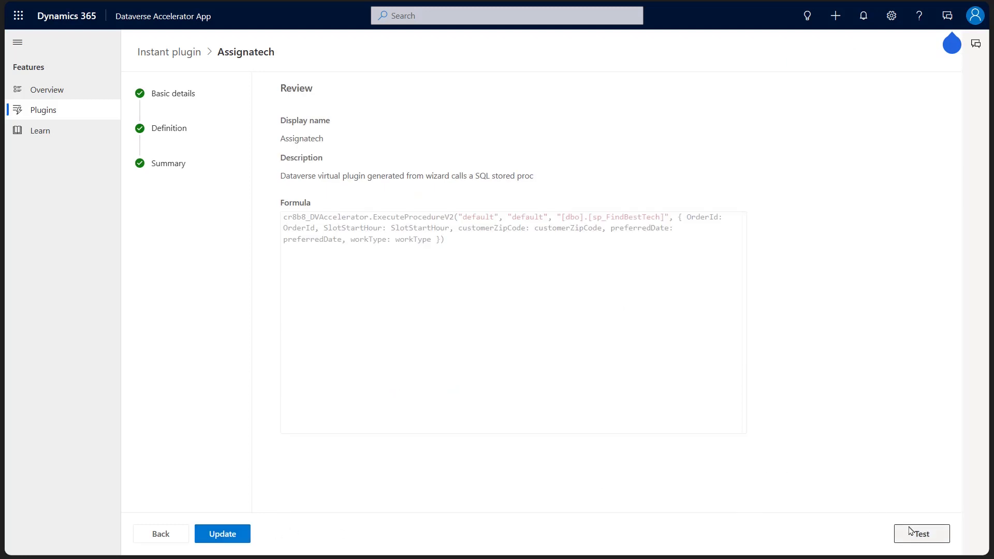
Run a test of Assignatech with the five sample order values, returning Success.
left_click(921, 533)
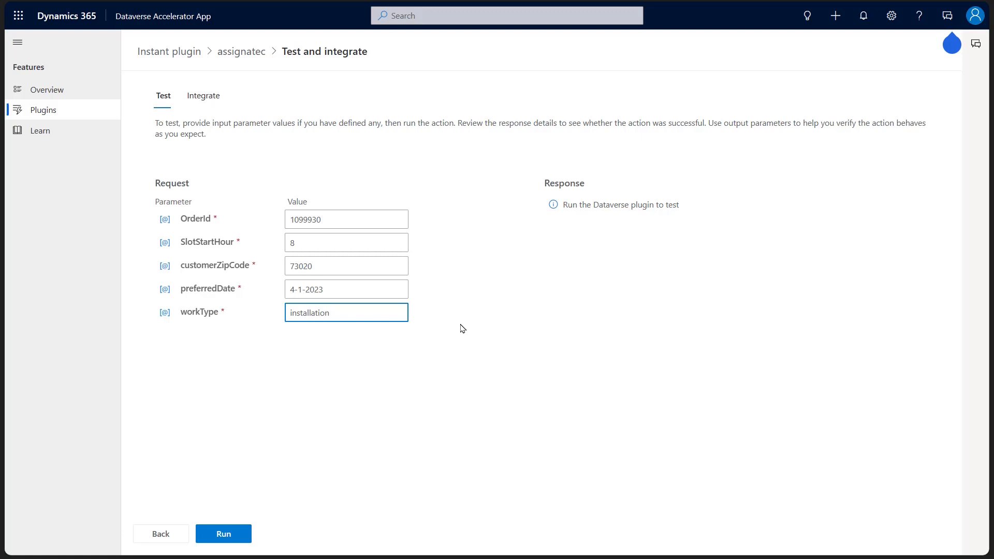
left_click(223, 533)
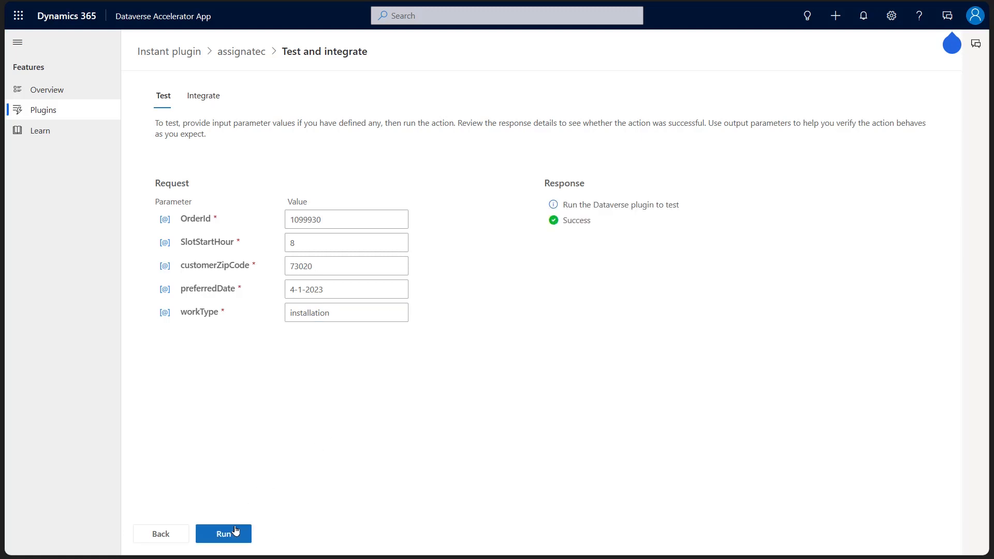